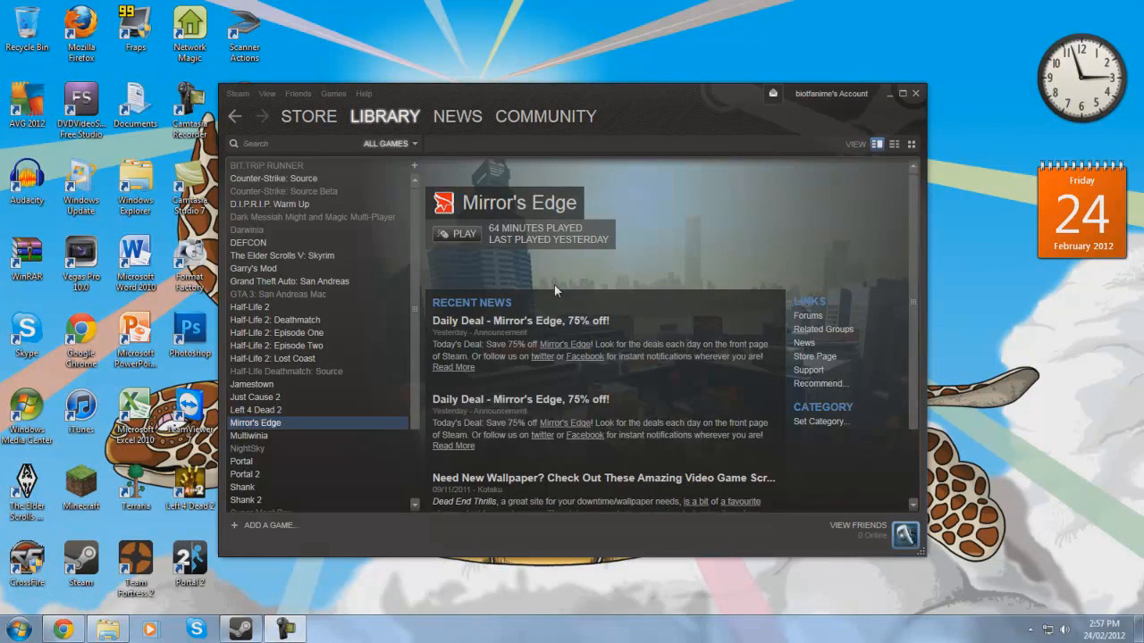
pyautogui.moveTo(558, 234)
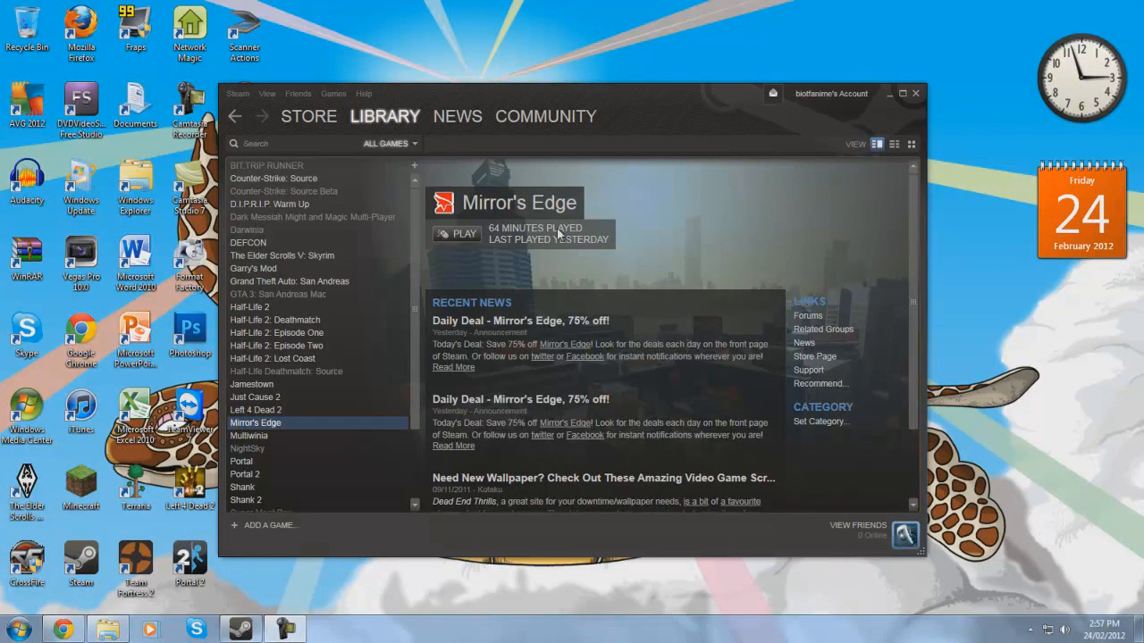
pyautogui.moveTo(588, 296)
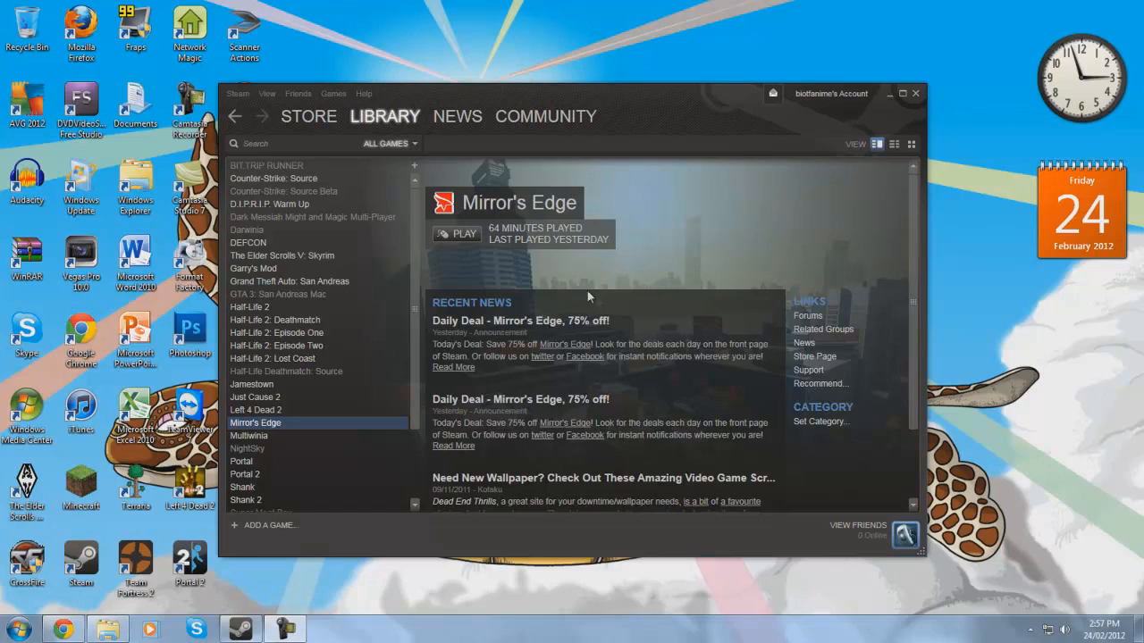
pyautogui.moveTo(740, 340)
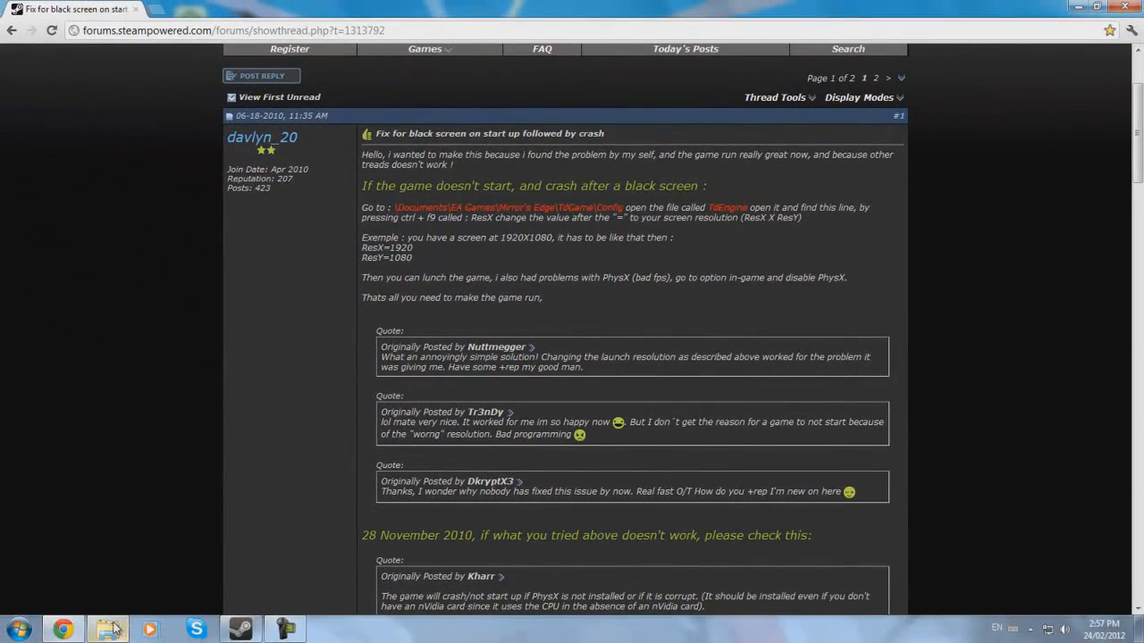
pyautogui.moveTo(107, 629)
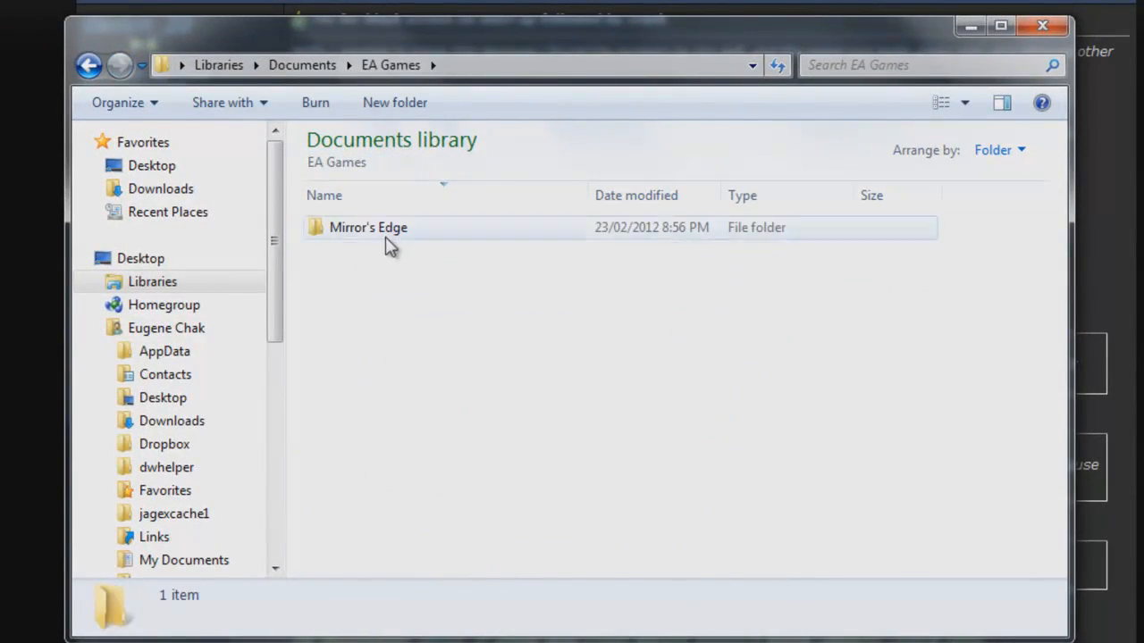
# Navigate into Mirror's Edge > TdGame > Config within Documents > EA Games.
pyautogui.doubleClick(368, 227)
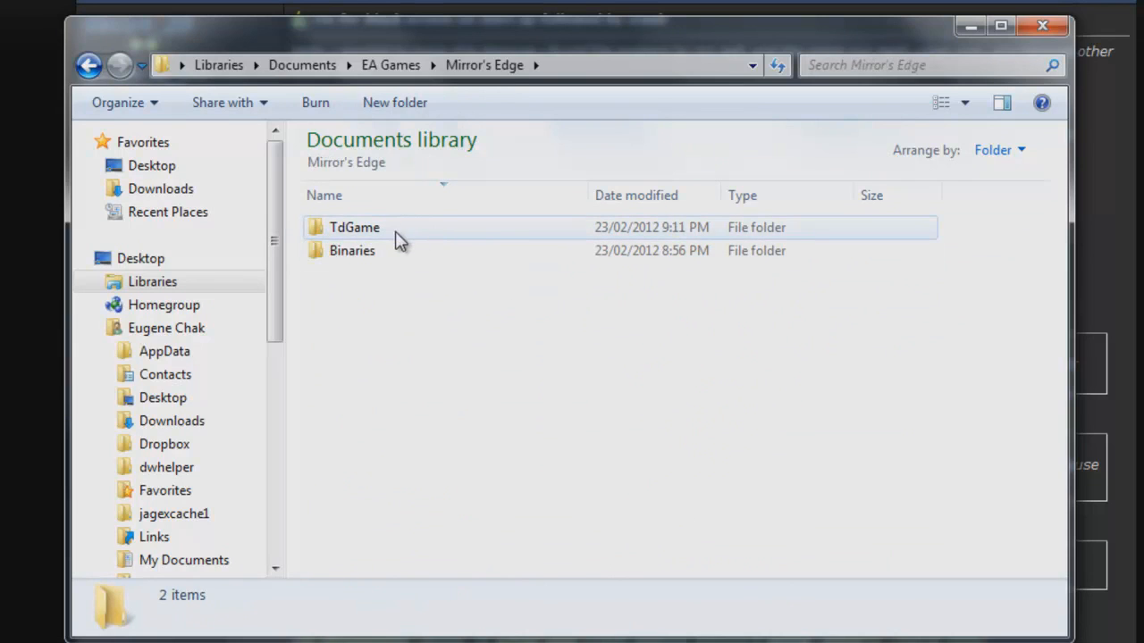
pyautogui.doubleClick(354, 227)
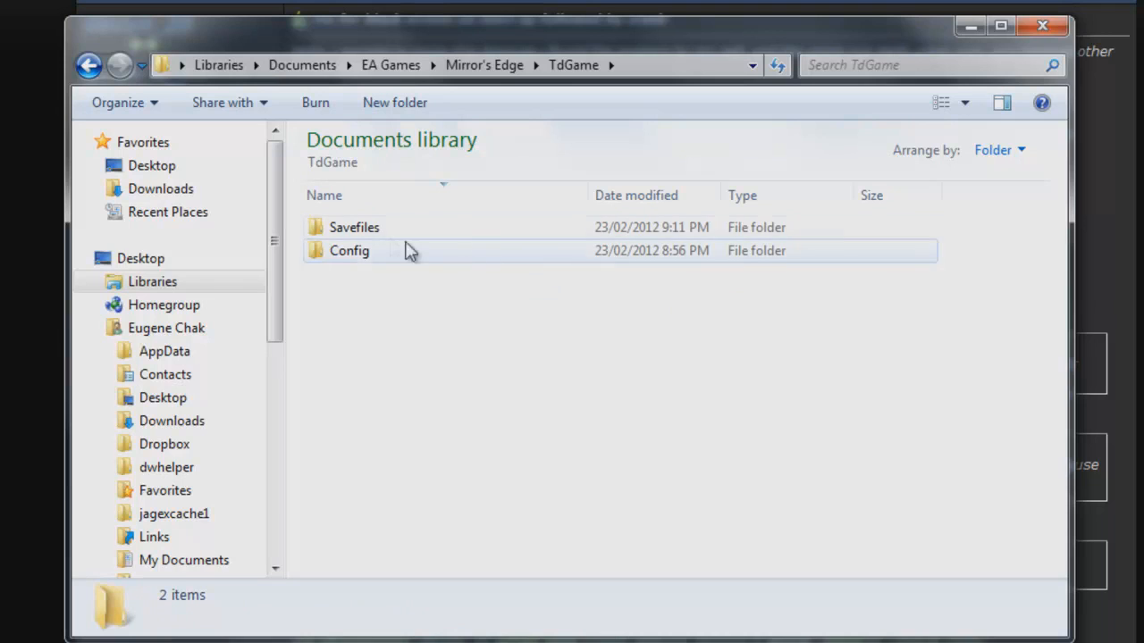
pyautogui.moveTo(365, 250)
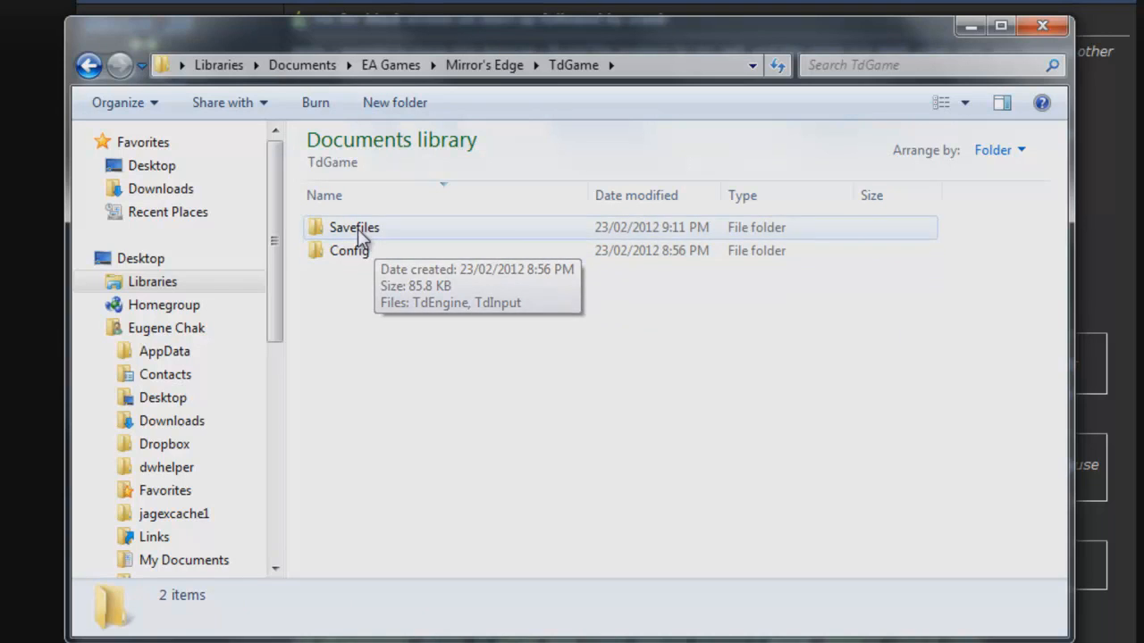
pyautogui.doubleClick(349, 250)
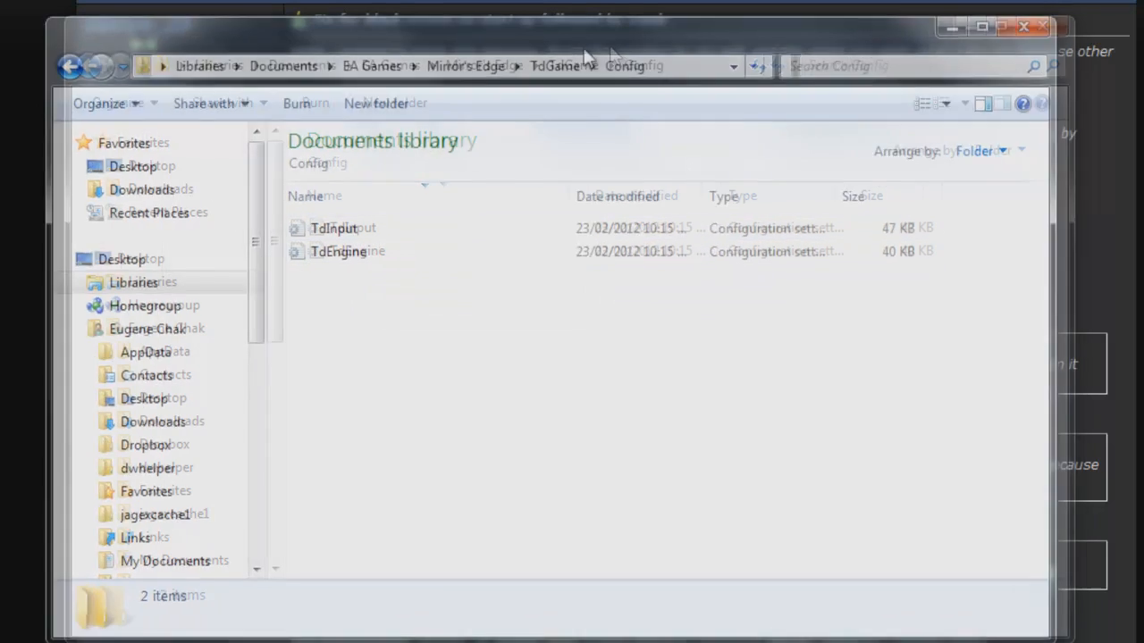
# Open the TdEngine configuration file in Notepad and view its top settings.
pyautogui.click(368, 318)
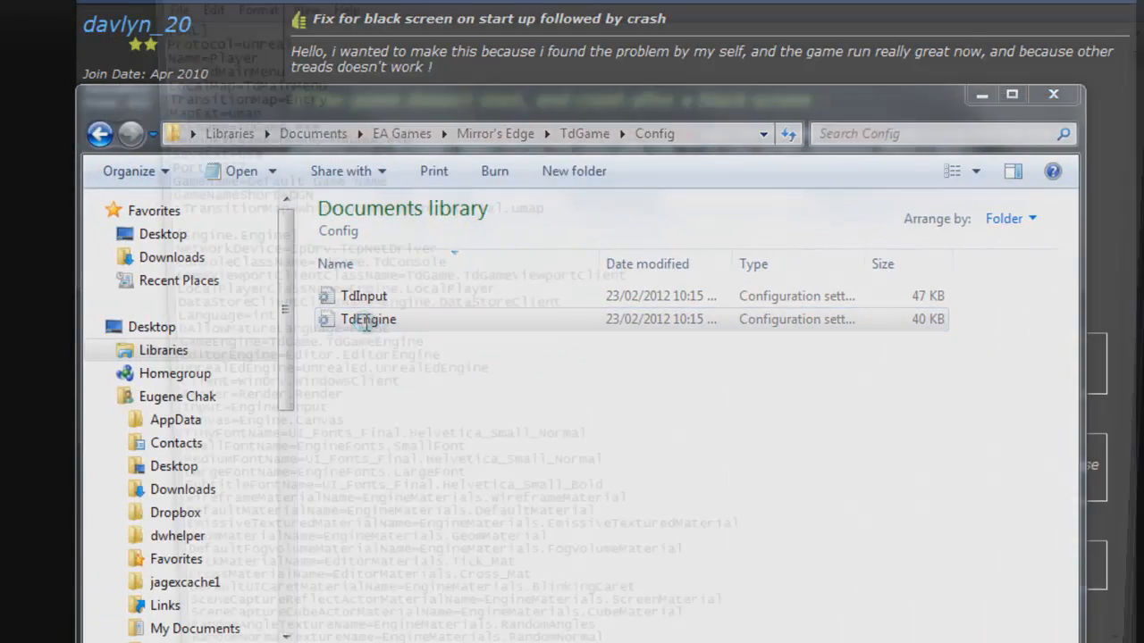
pyautogui.doubleClick(368, 318)
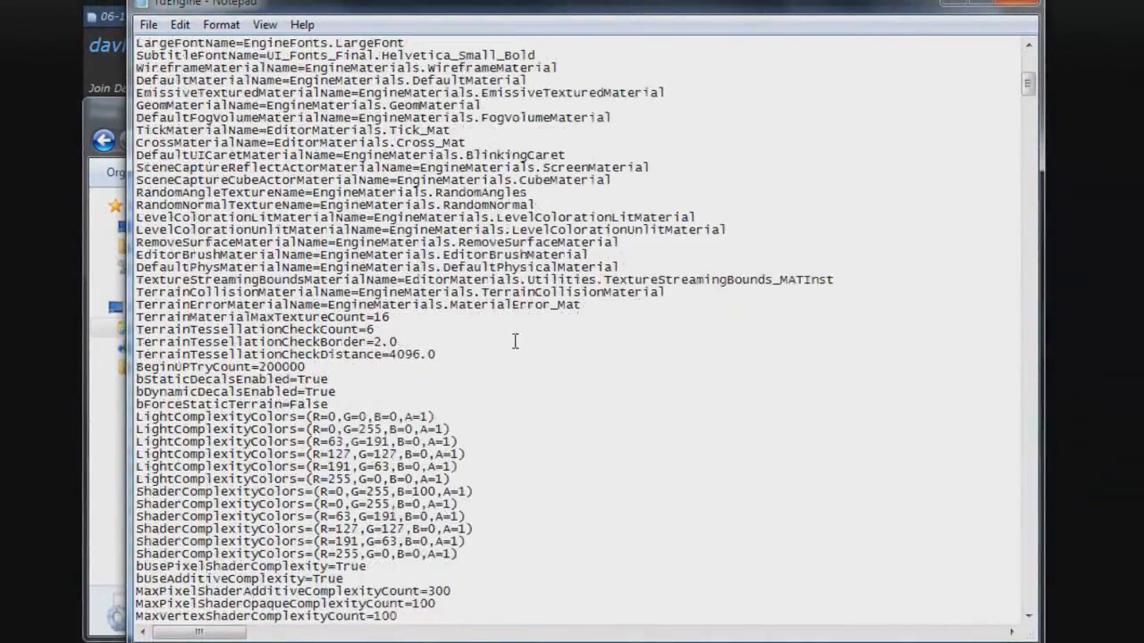
pyautogui.scroll(3)
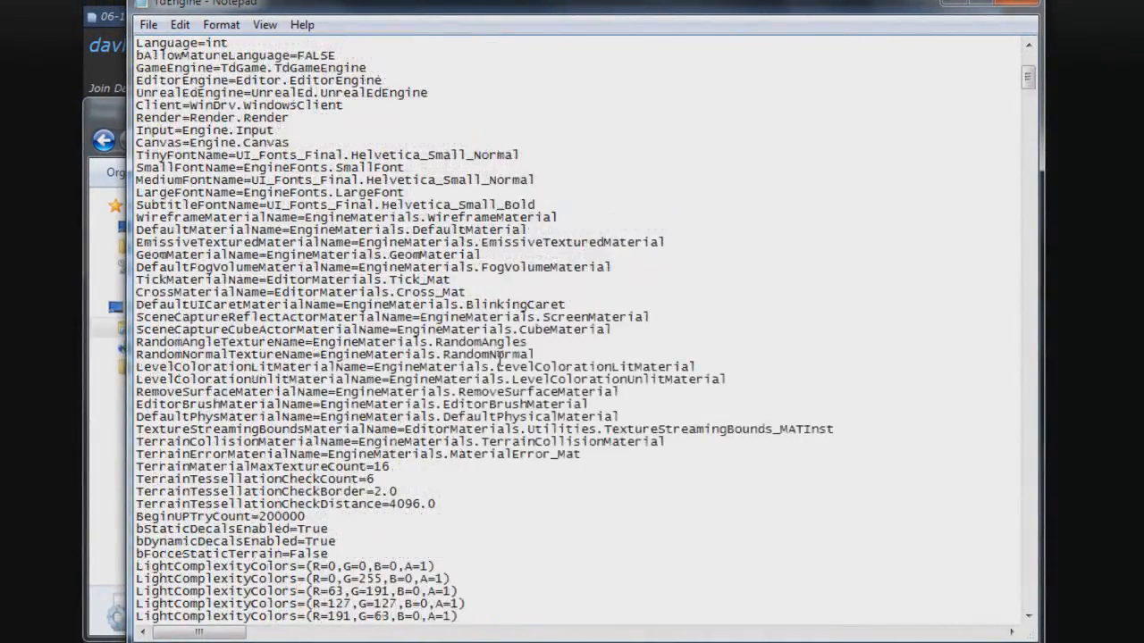
pyautogui.scroll(3)
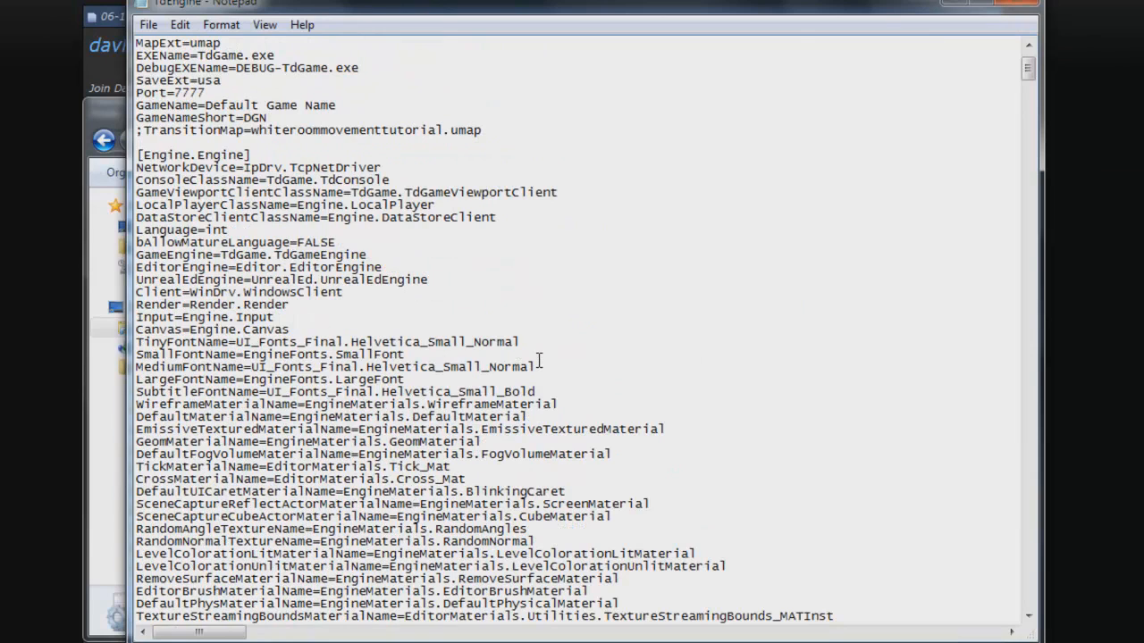
# Find 'resX', set ResX=1600 and ResY=900, then return to Steam's library.
pyautogui.press('Ctrl+f')
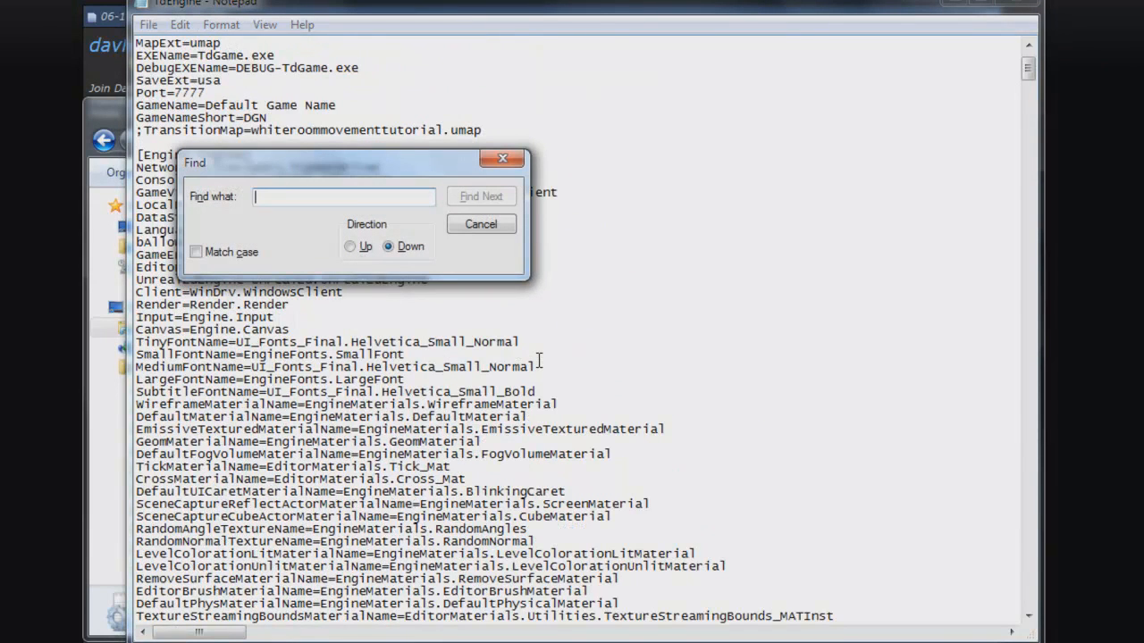
pyautogui.write('resX')
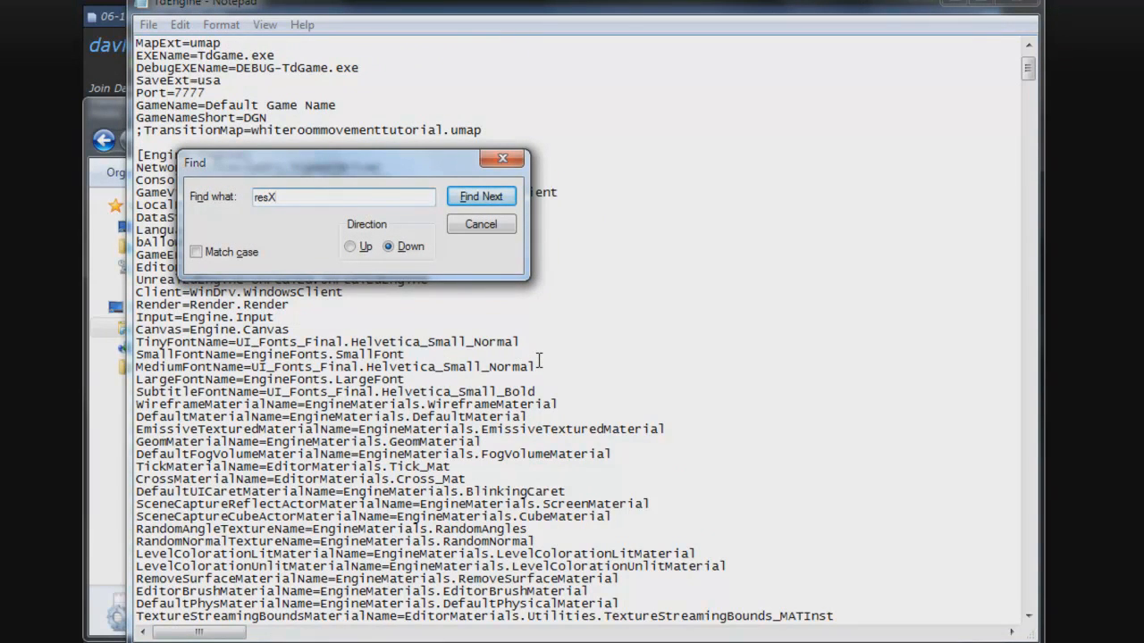
pyautogui.click(481, 195)
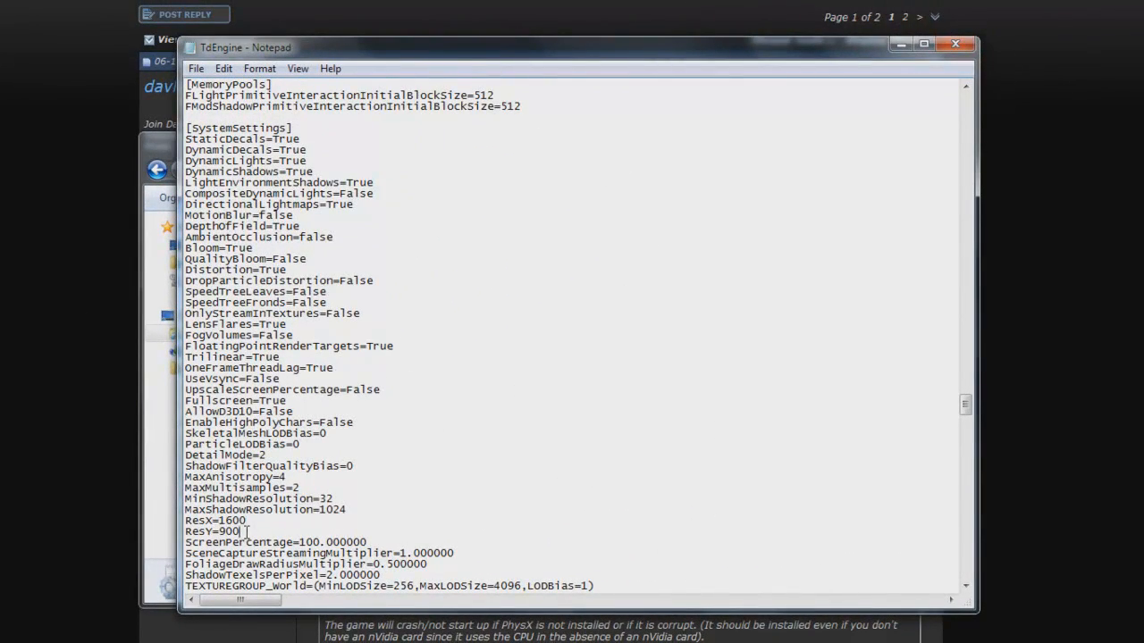
pyautogui.moveTo(366, 515)
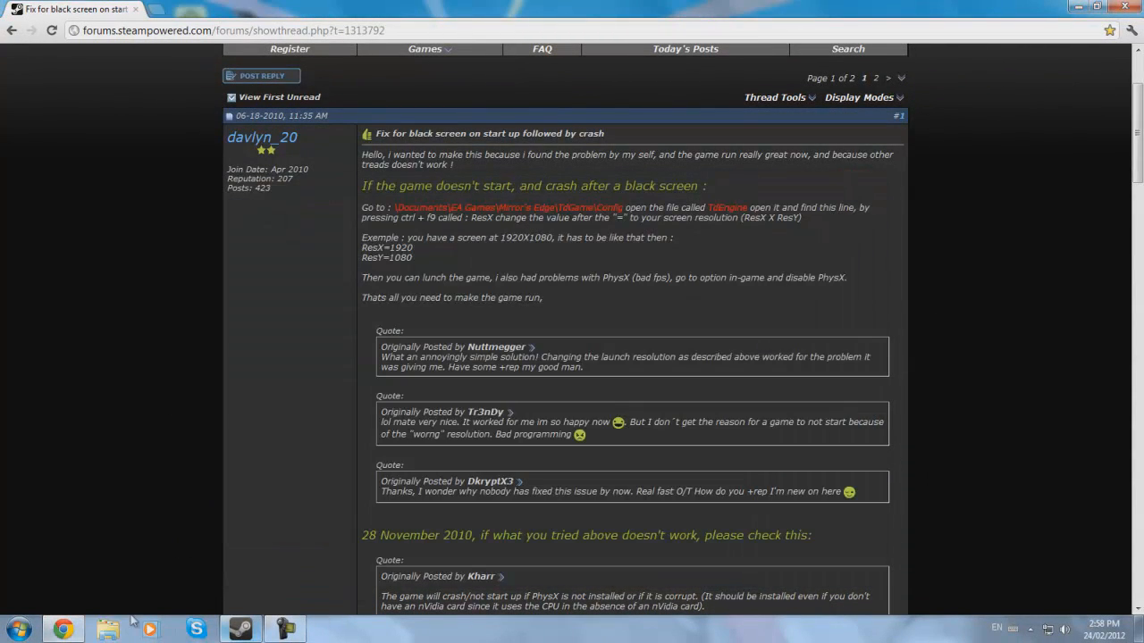
pyautogui.click(240, 630)
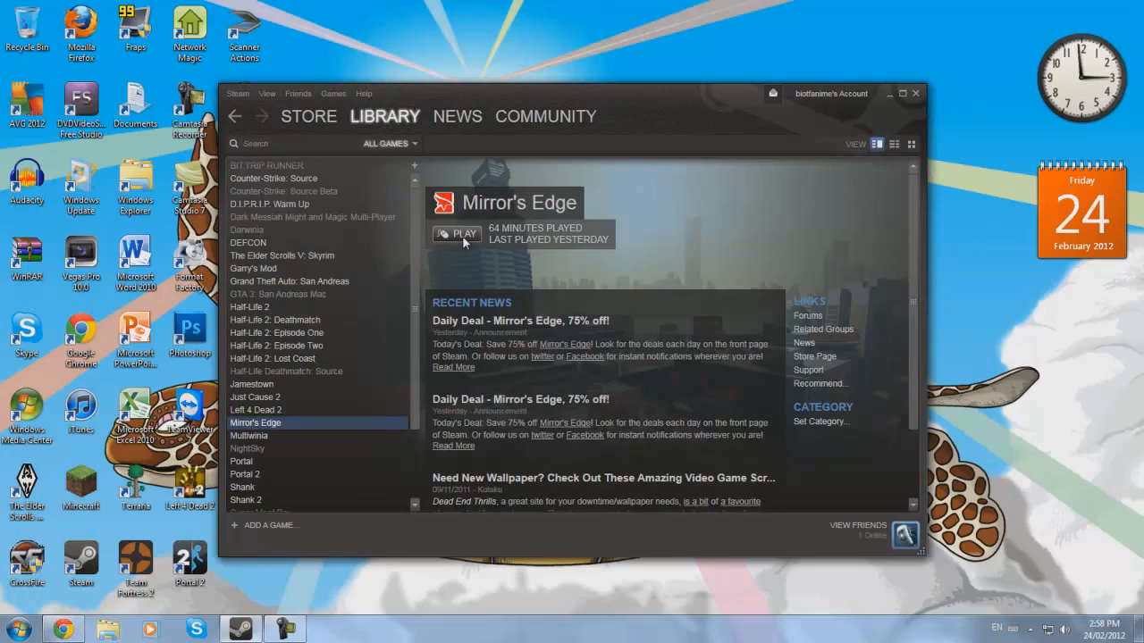
# Launch Mirror's Edge from its Steam library page via Play Mirror's Edge.
pyautogui.click(457, 233)
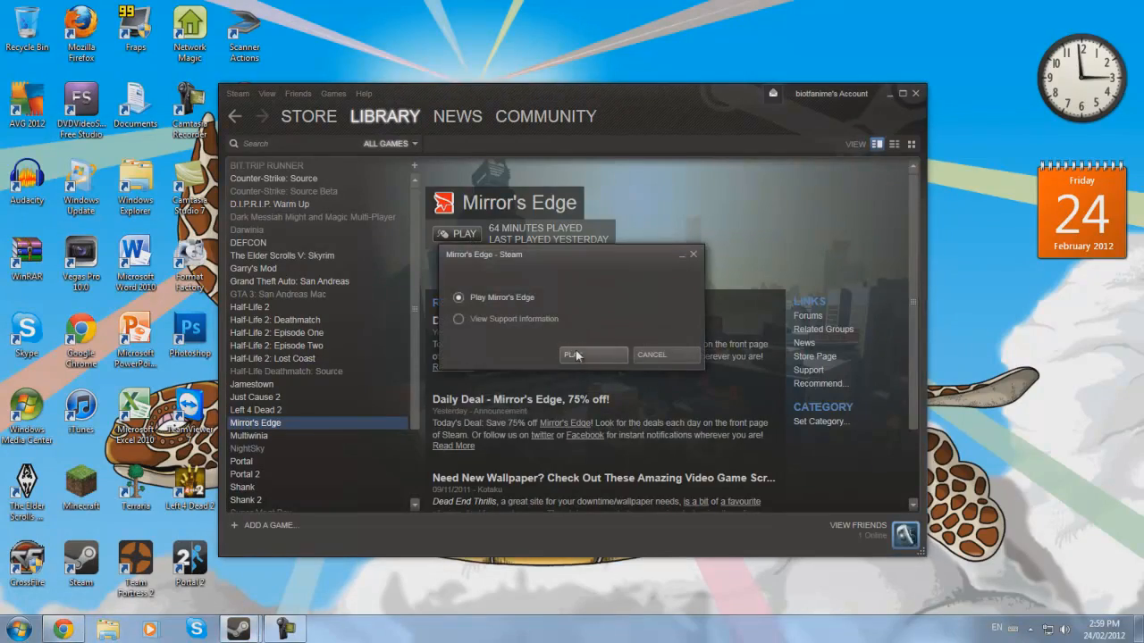
pyautogui.click(576, 354)
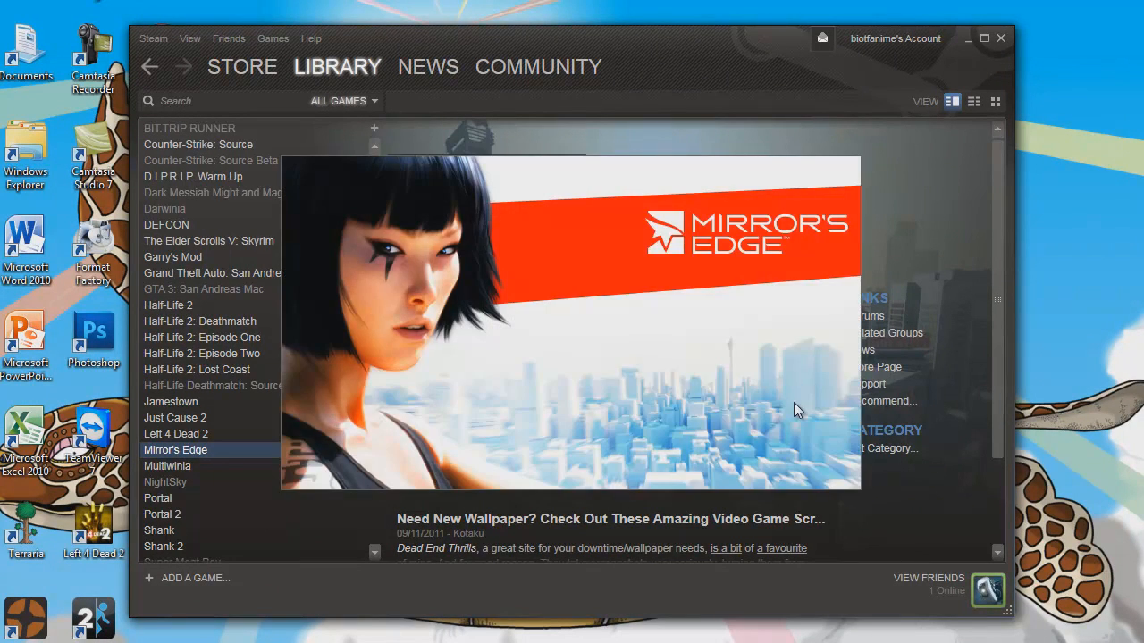
pyautogui.moveTo(913, 427)
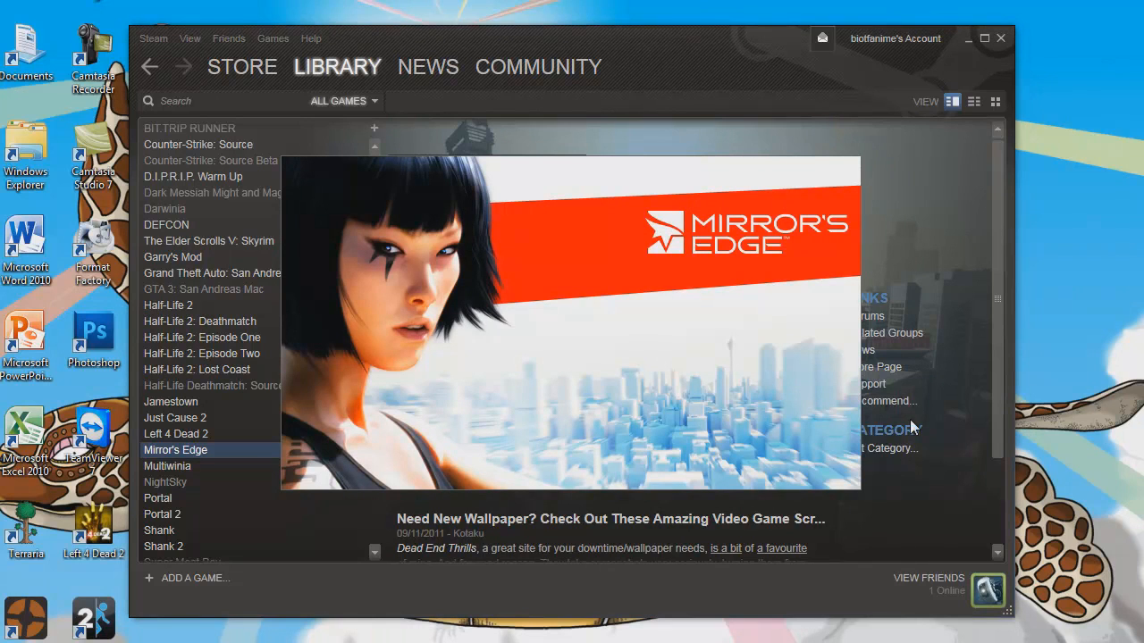
pyautogui.moveTo(904, 431)
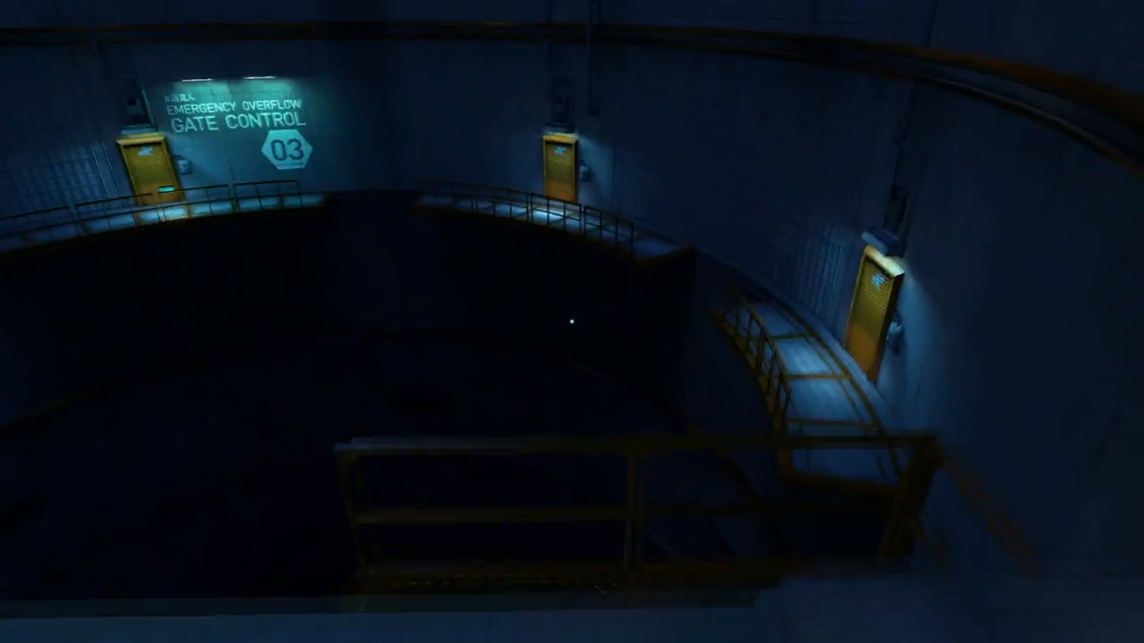
pyautogui.moveTo(572, 322)
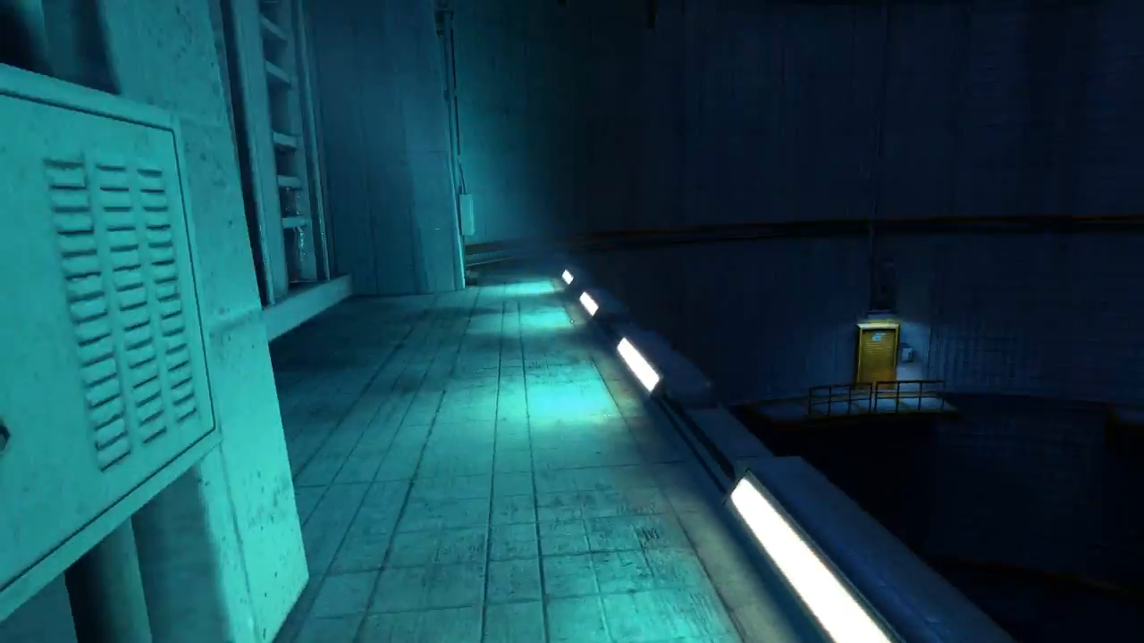
pyautogui.moveTo(572, 322)
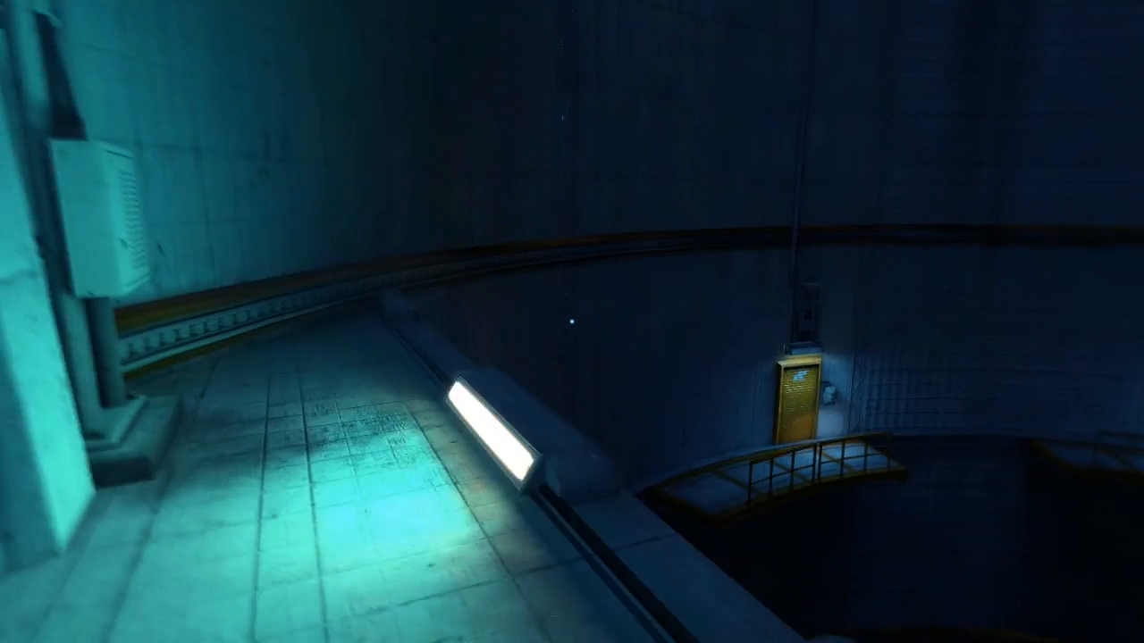
pyautogui.moveTo(572, 322)
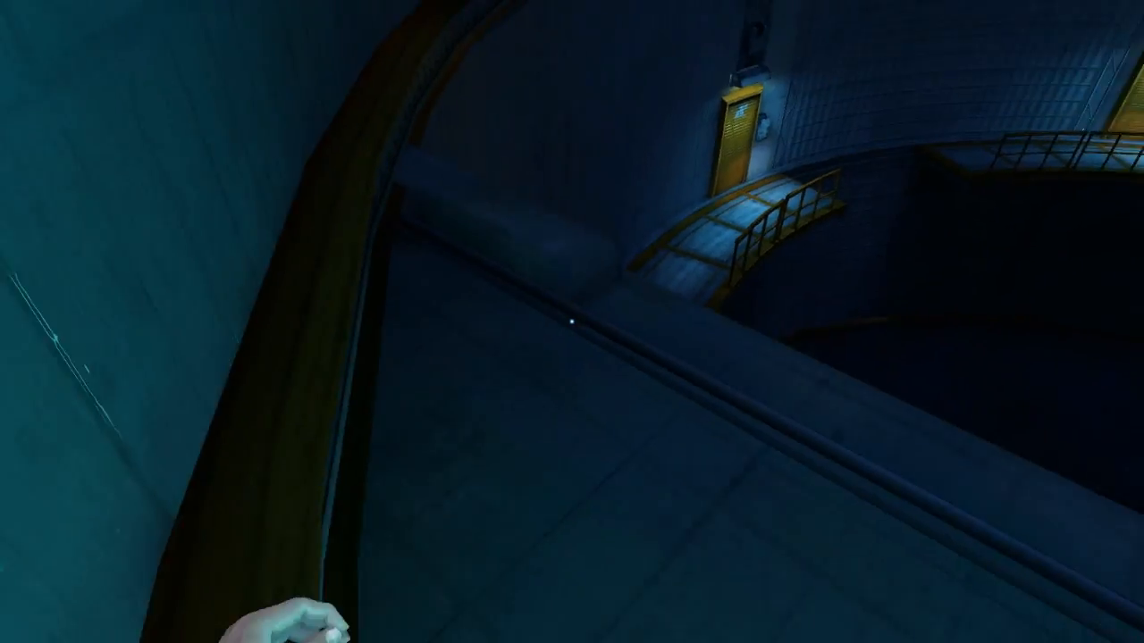
pyautogui.moveTo(572, 322)
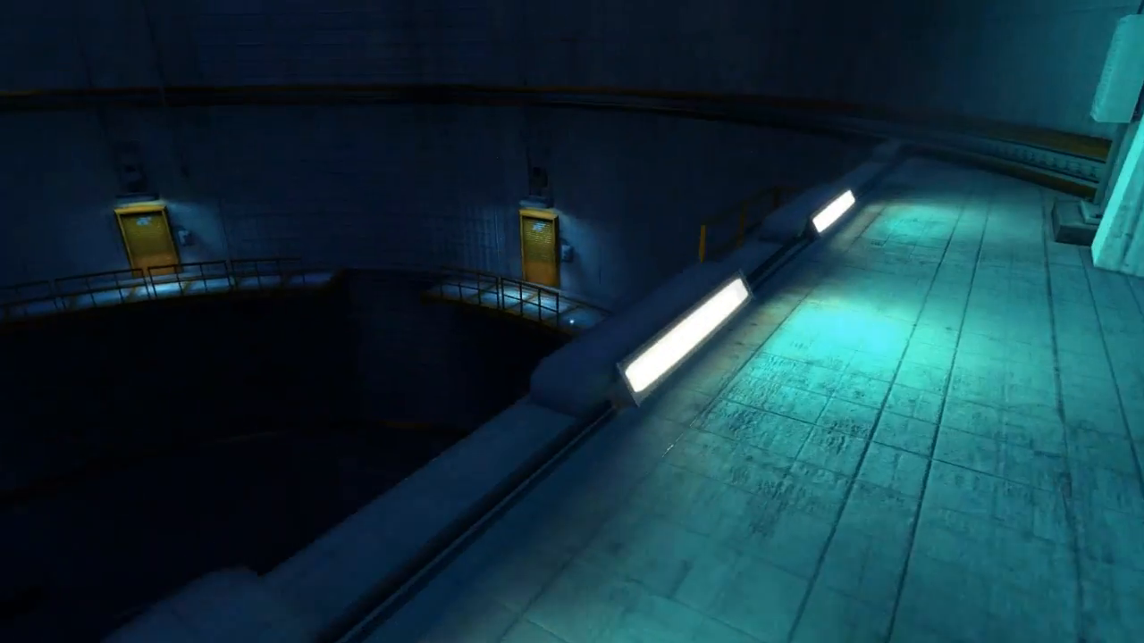
pyautogui.moveTo(572, 322)
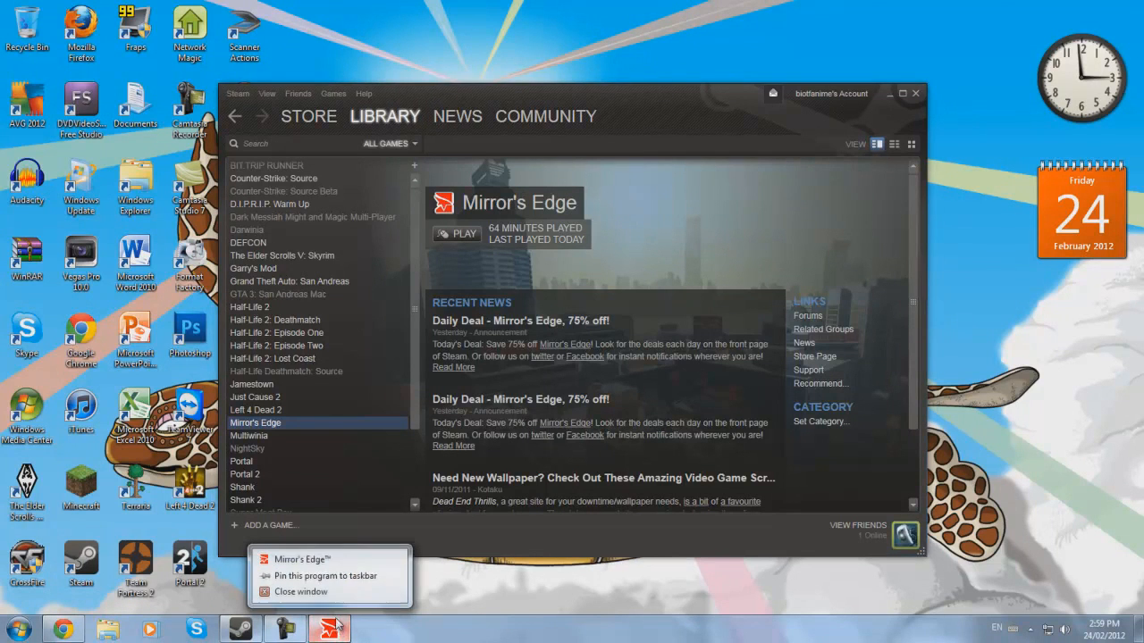
pyautogui.moveTo(300, 592)
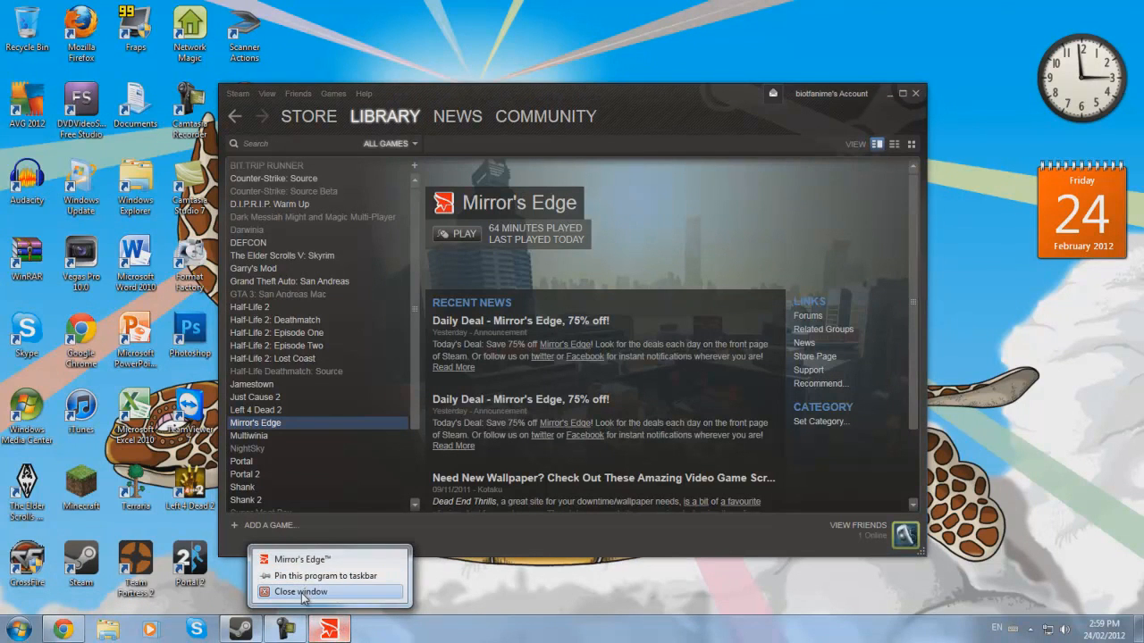